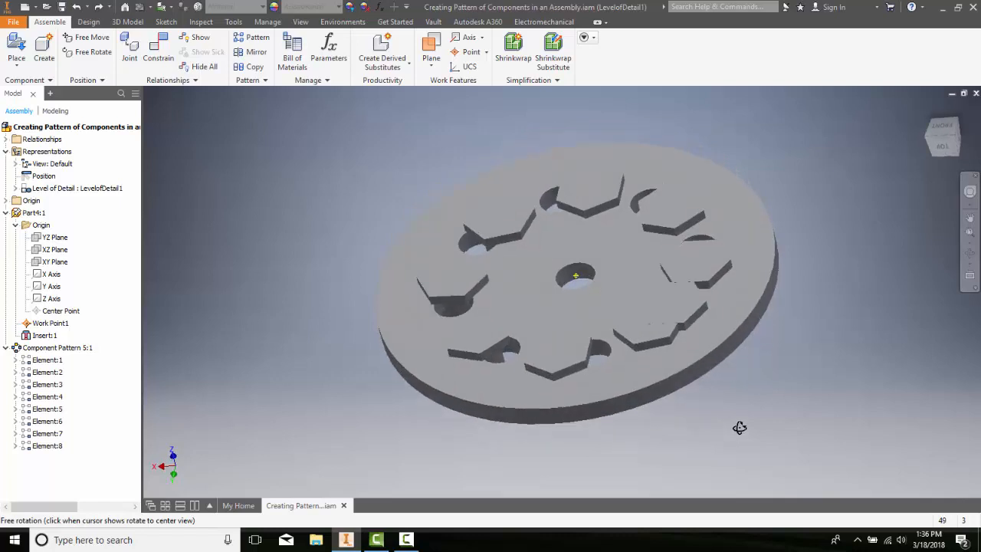
# Orbit to the plate's top and bring up Component Pattern 5:1's context menu
pyautogui.moveTo(739, 427); pyautogui.dragTo(240, 362)
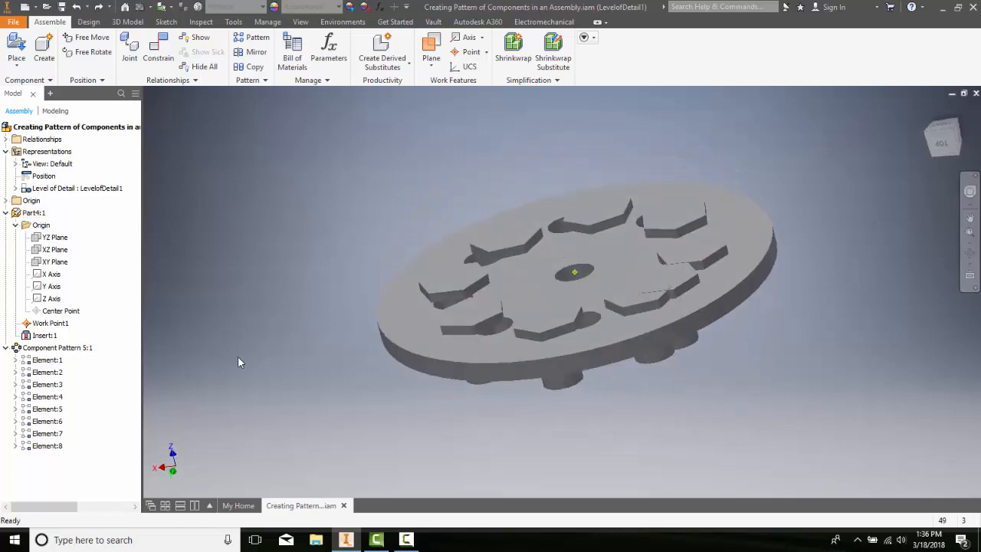
pyautogui.click(57, 348)
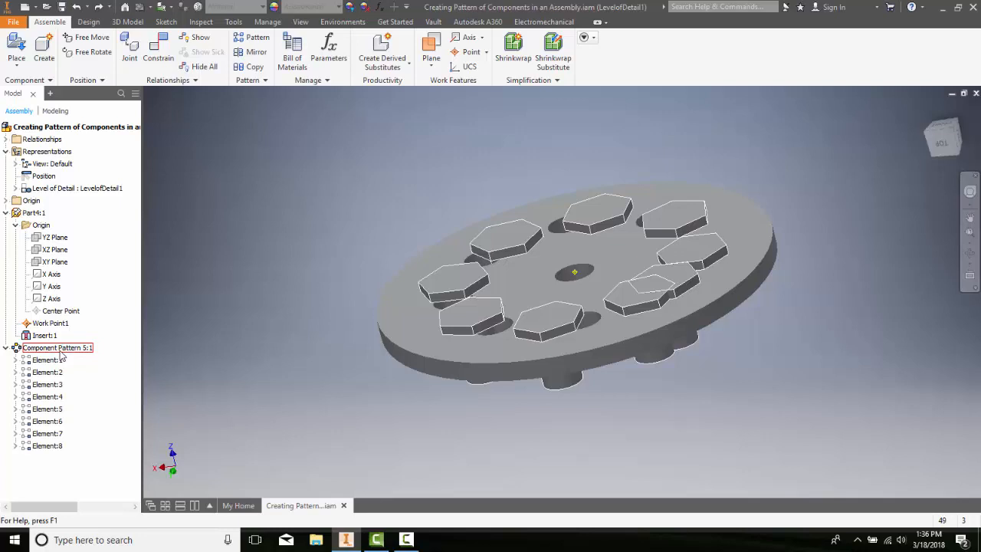
pyautogui.click(56, 347)
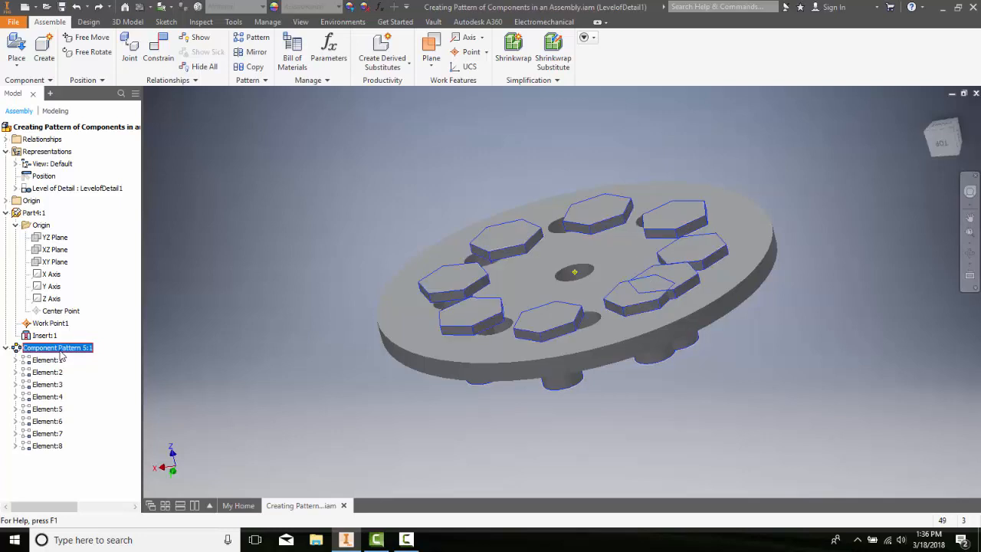
pyautogui.rightClick(57, 348)
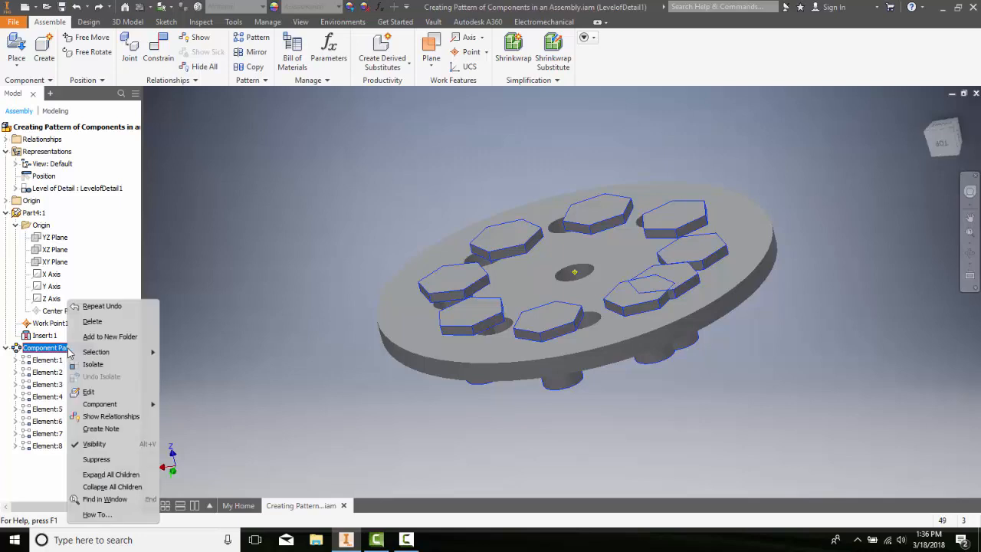
# Edit Component Pattern 5:1 to follow the plate's Circular Pattern1 and apply it
pyautogui.click(88, 392)
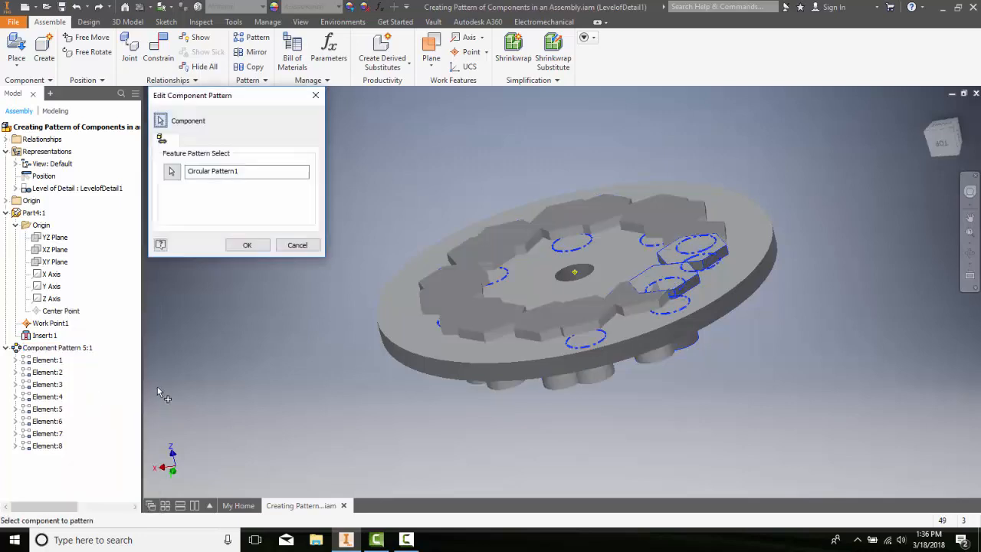
pyautogui.moveTo(259, 208)
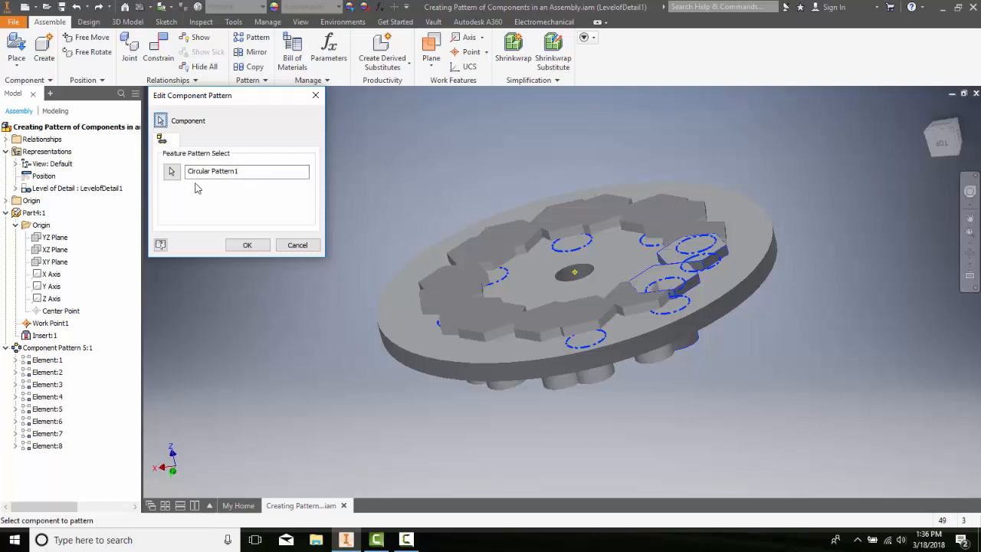
pyautogui.moveTo(184, 181)
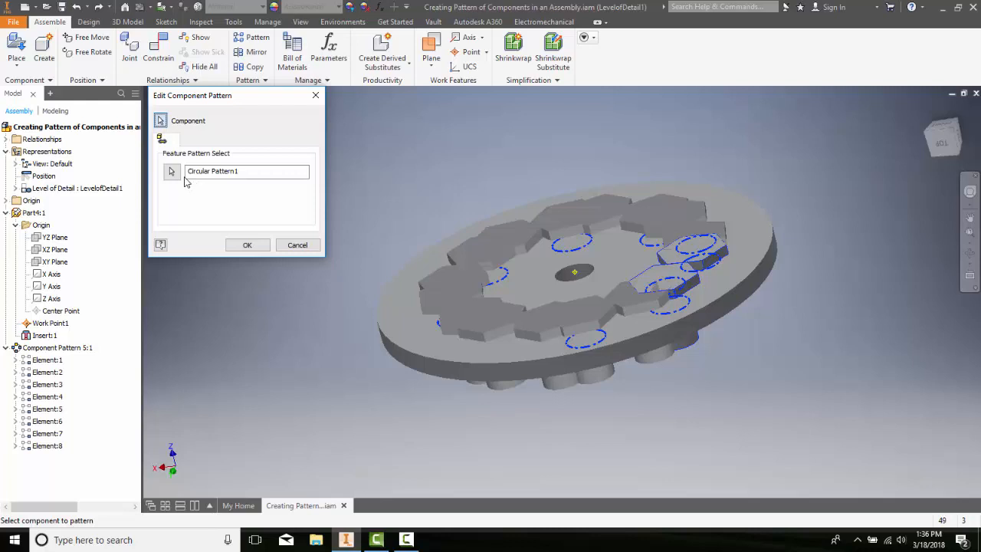
pyautogui.moveTo(172, 171)
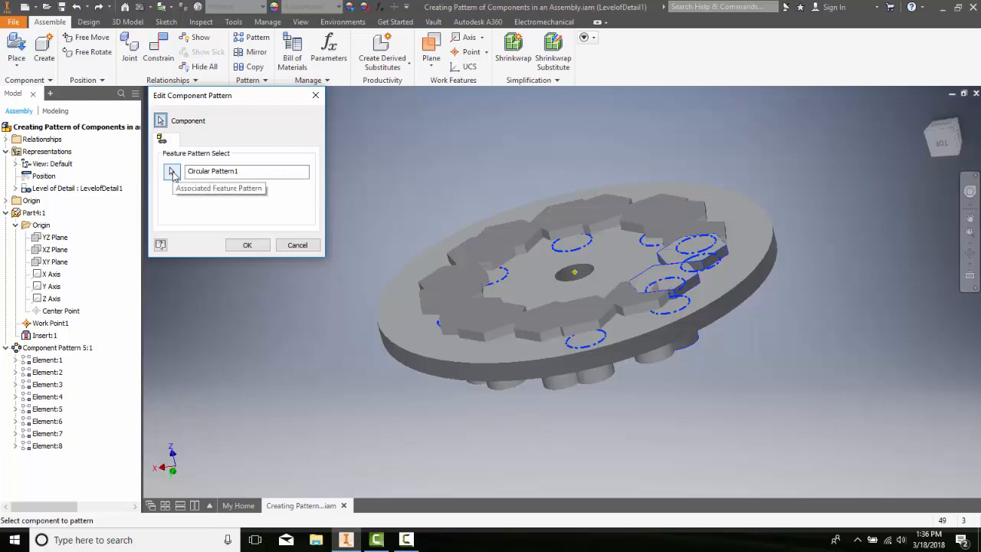
pyautogui.click(172, 171)
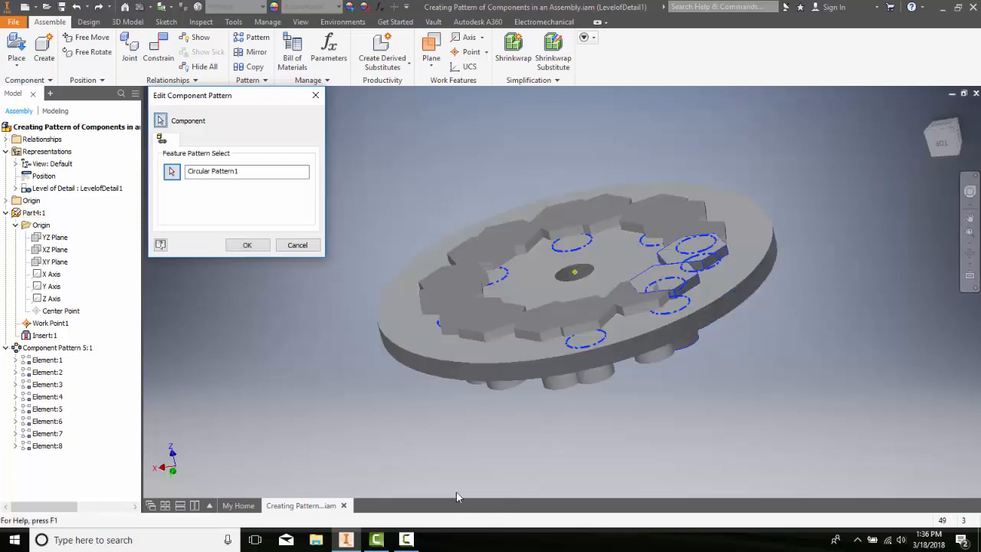
pyautogui.click(247, 245)
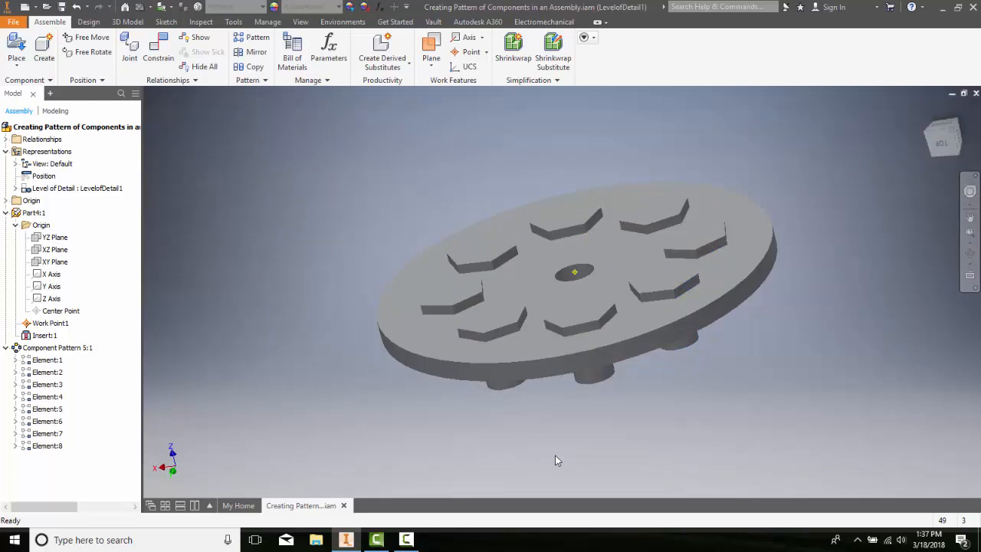
pyautogui.moveTo(661, 435)
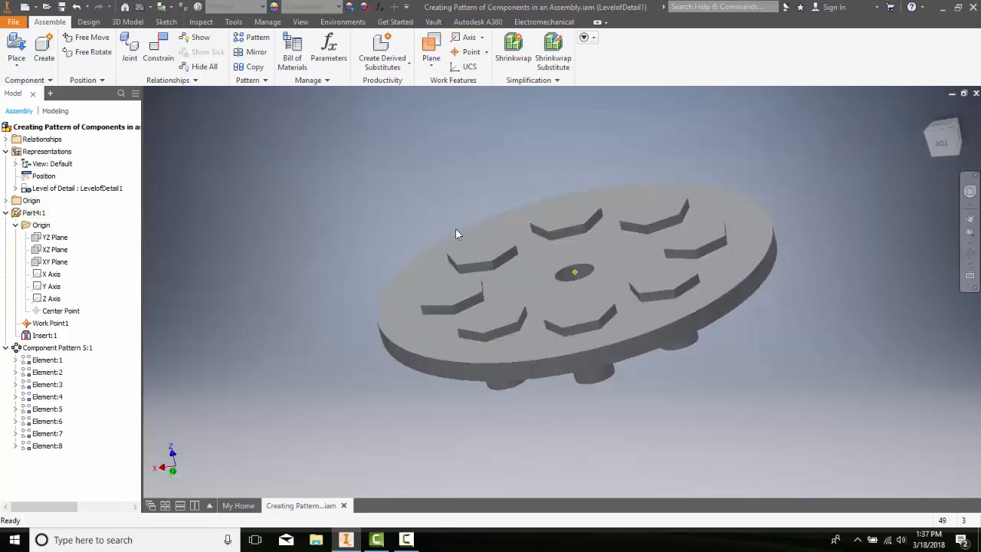
pyautogui.moveTo(772, 443)
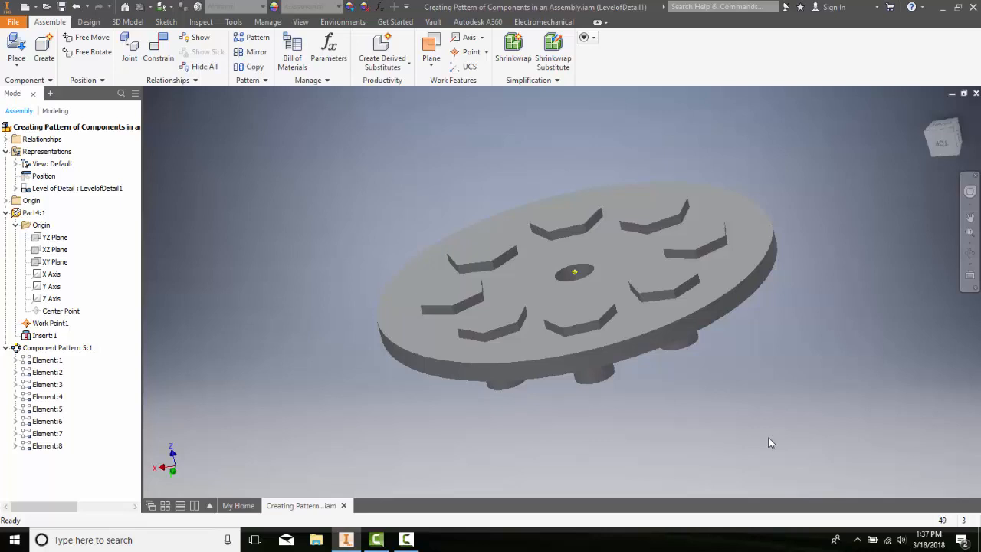
# Open Edit Component Pattern for Component Pattern 5:1 to confirm the Circular Pattern1 link
pyautogui.click(55, 347)
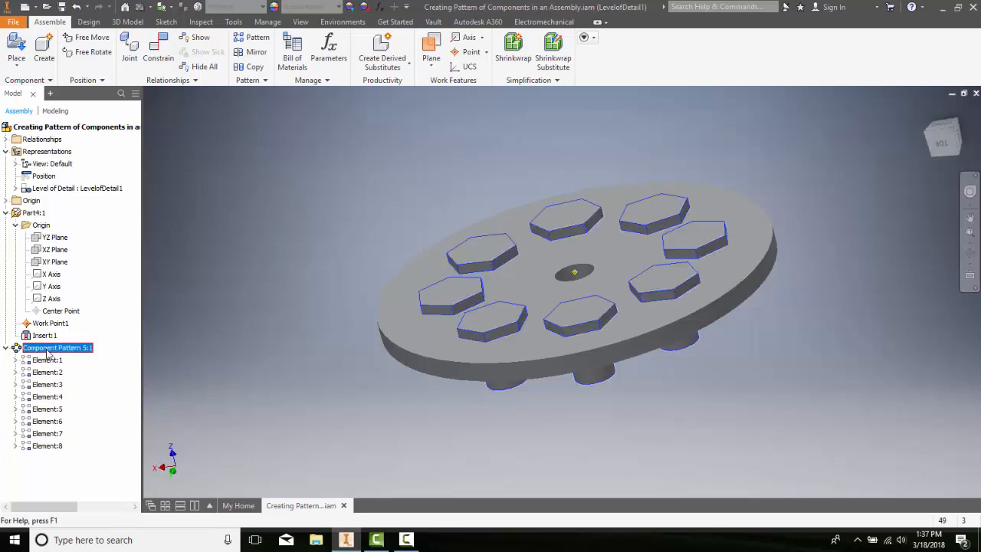
pyautogui.rightClick(54, 347)
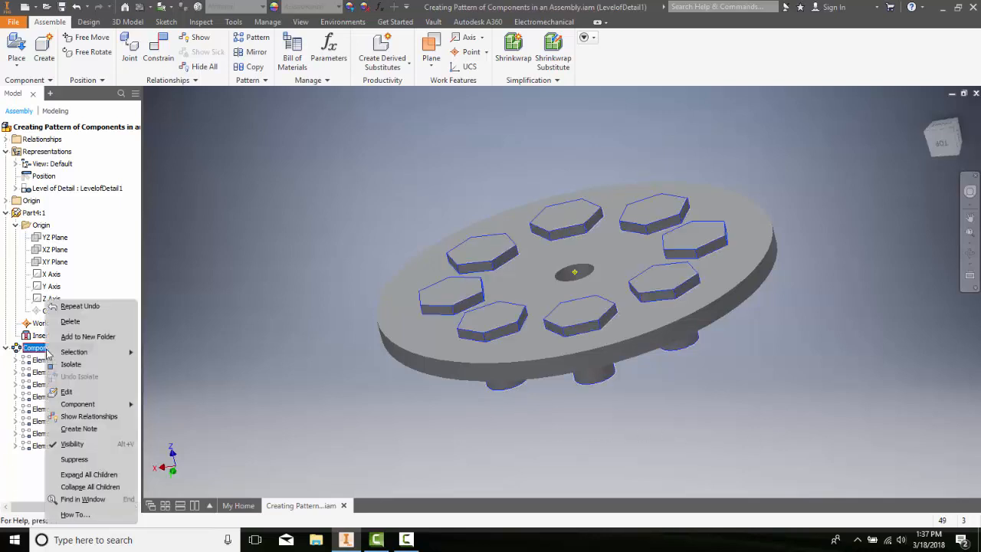
pyautogui.click(67, 390)
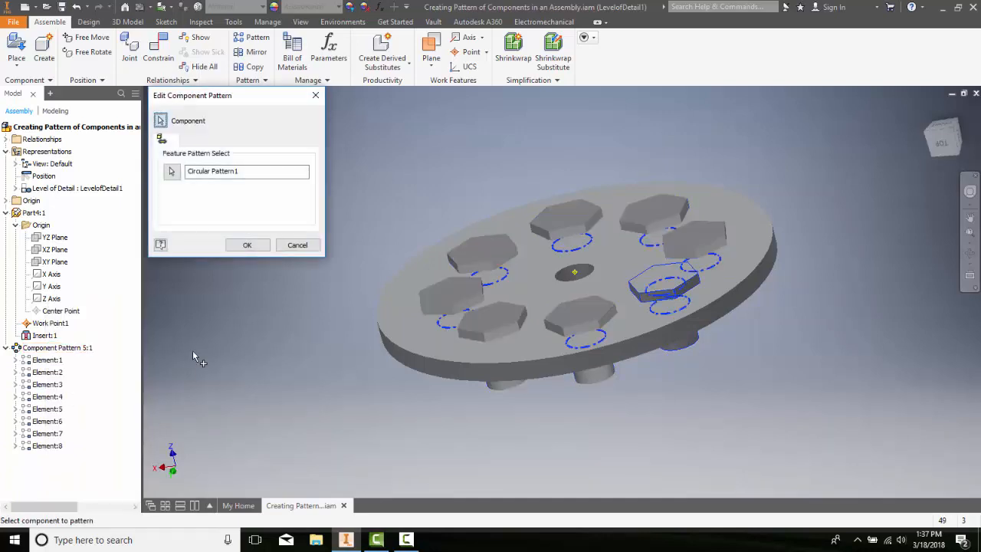
pyautogui.moveTo(183, 201)
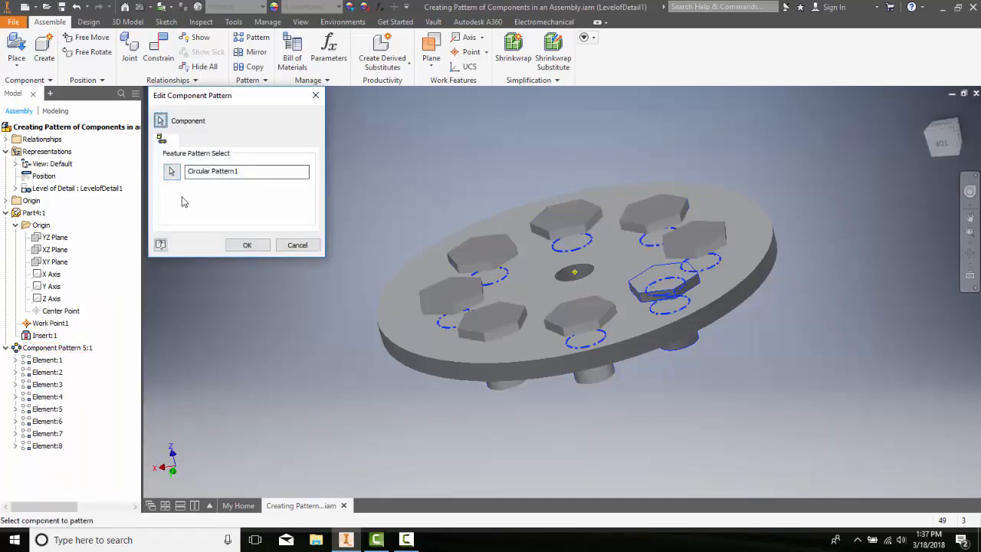
pyautogui.moveTo(180, 196)
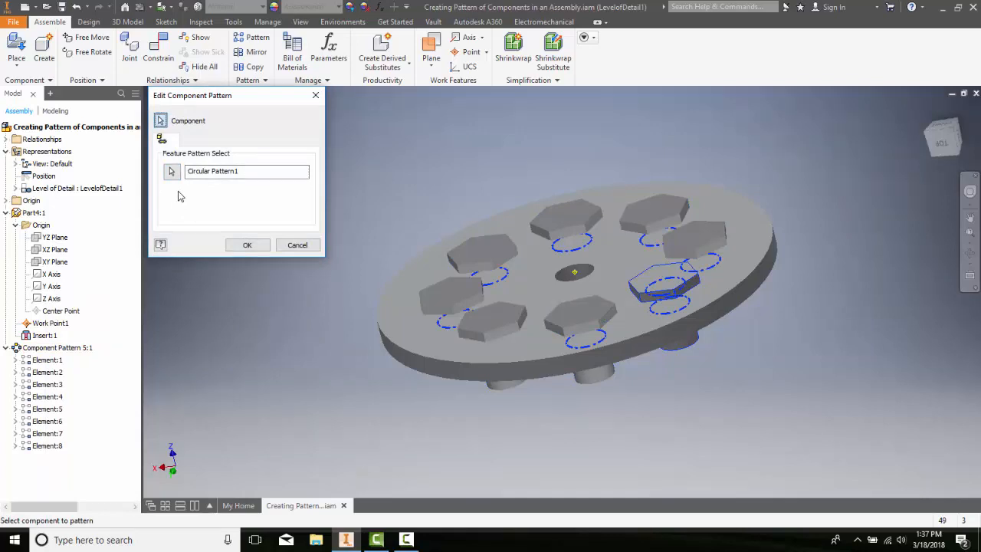